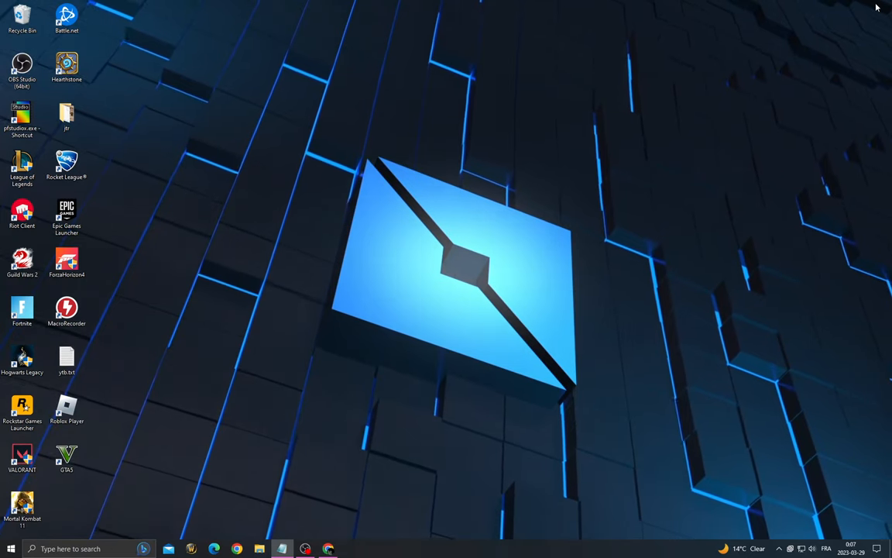
mouse_move(153, 390)
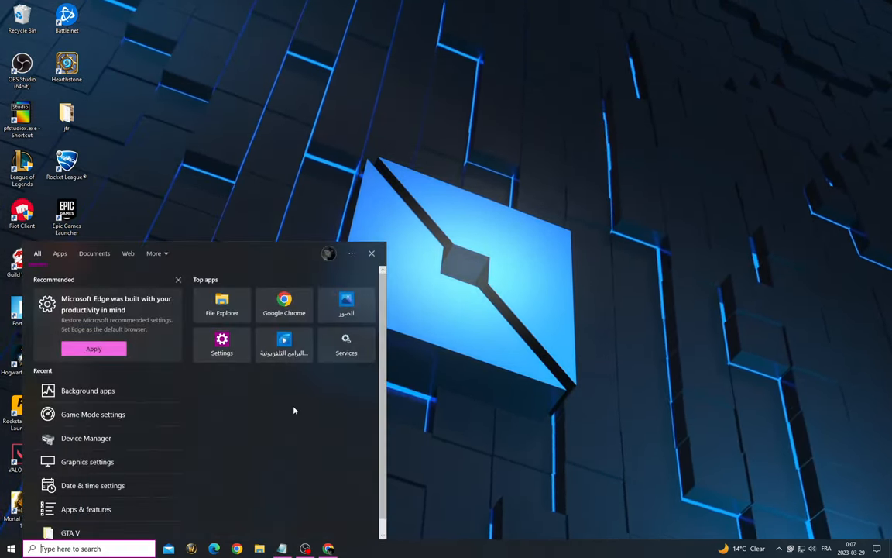
Open the Background apps privacy page from the recent searches, showing background apps off.
left_click(87, 390)
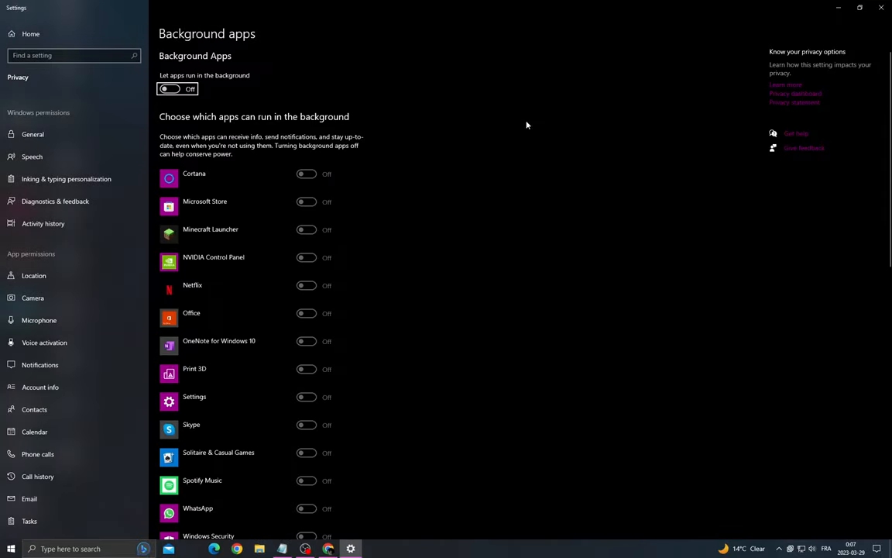
Search settings for 'notifi' and open Notifications & actions settings.
left_click(70, 55)
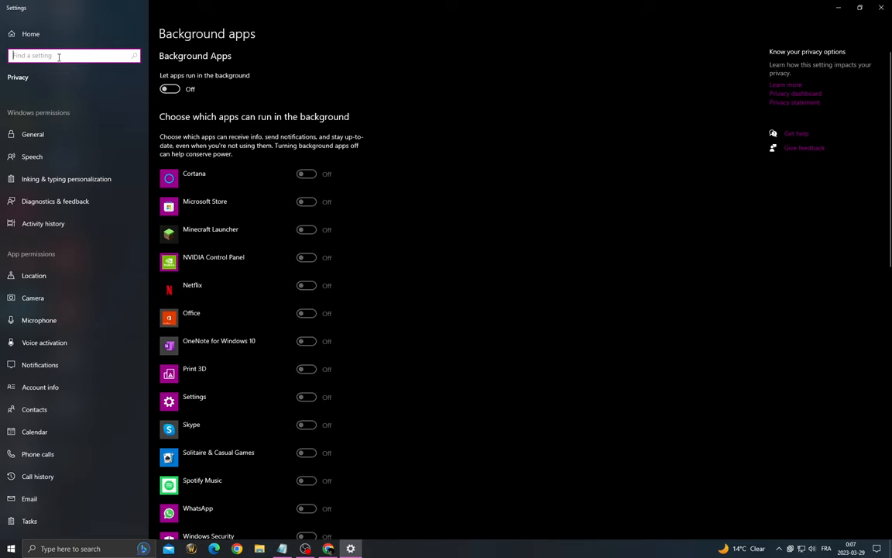
type("notifi")
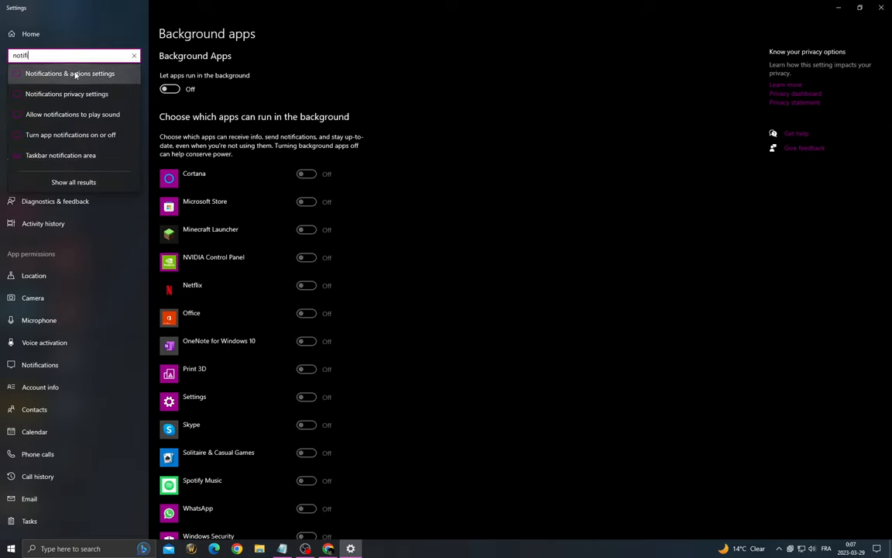
left_click(71, 72)
type("graphics")
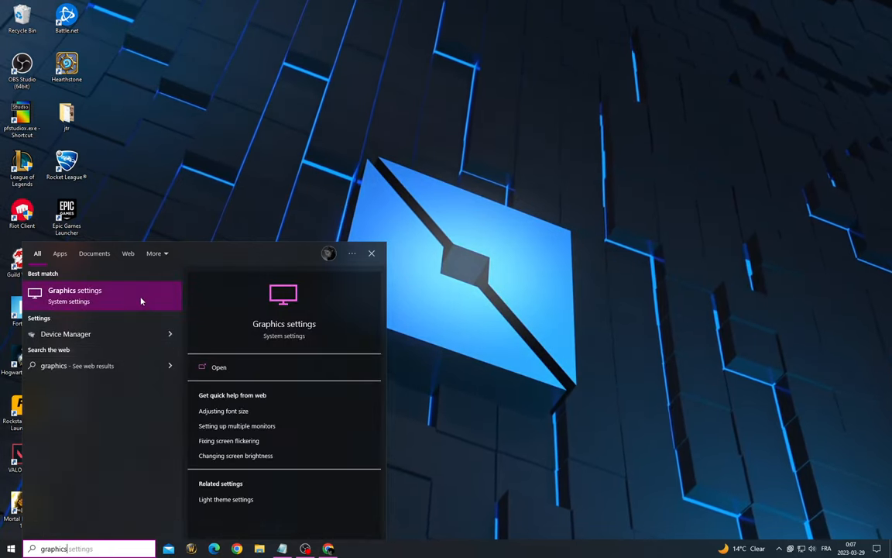
Switch Hardware-accelerated GPU scheduling to Off in Graphics settings, then close Settings.
left_click(74, 296)
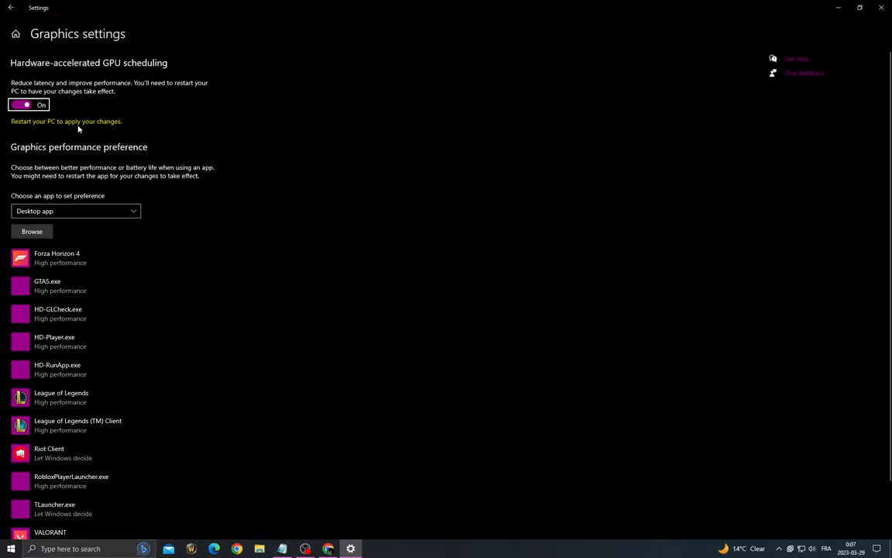
left_click(27, 104)
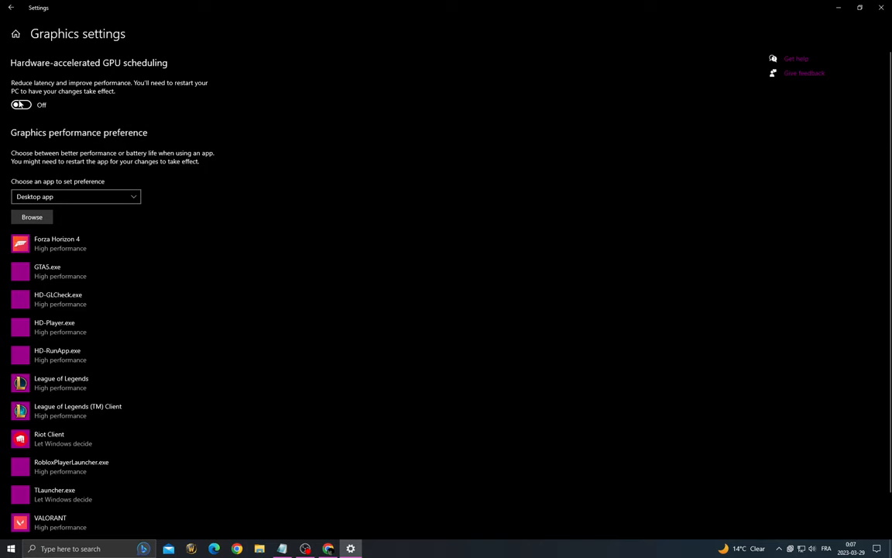
left_click(25, 106)
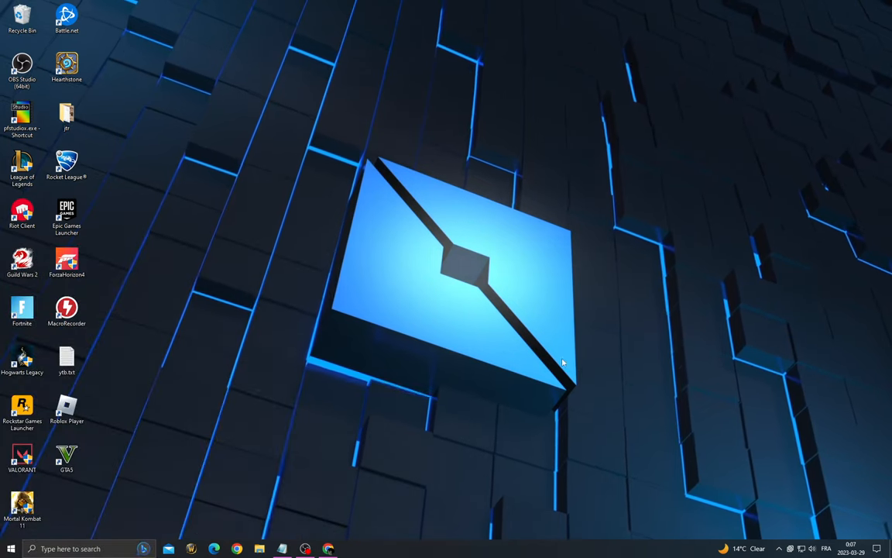
Open Task Manager from the taskbar, check Google Chrome's actions, then close it.
right_click(557, 548)
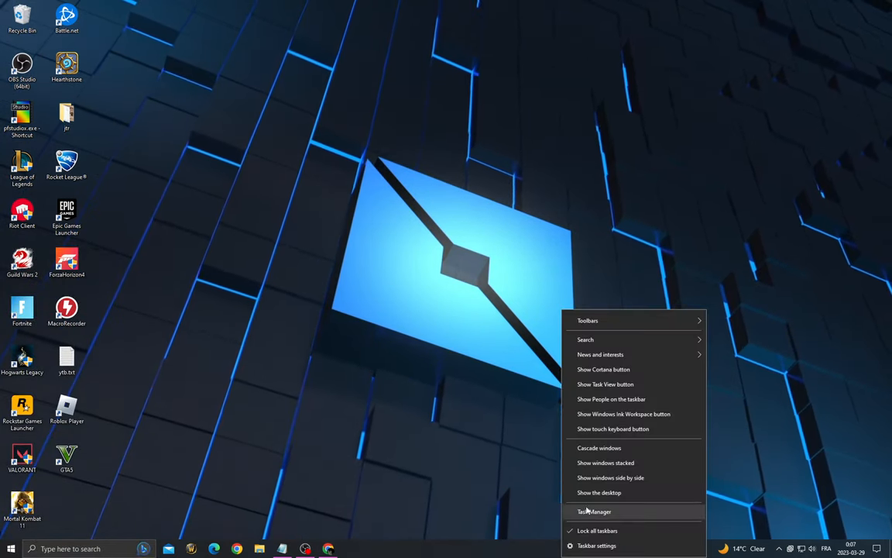
left_click(595, 511)
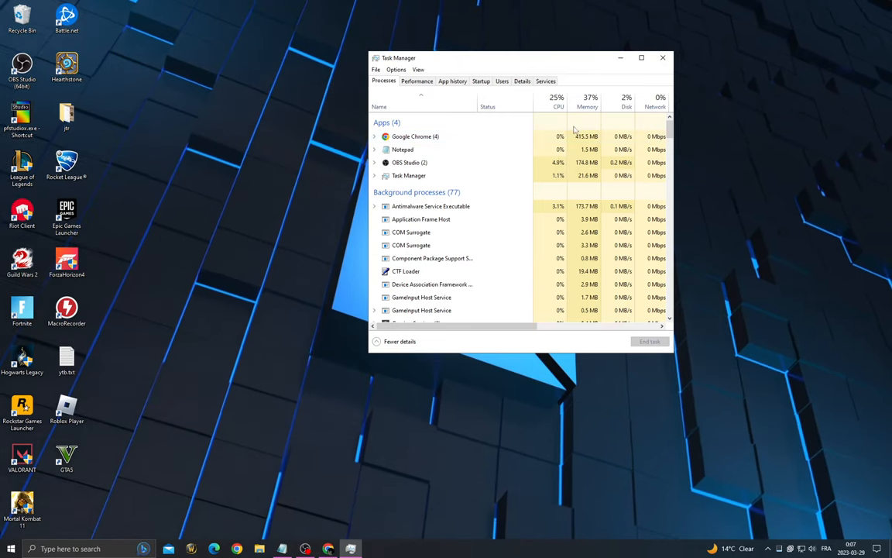
right_click(415, 136)
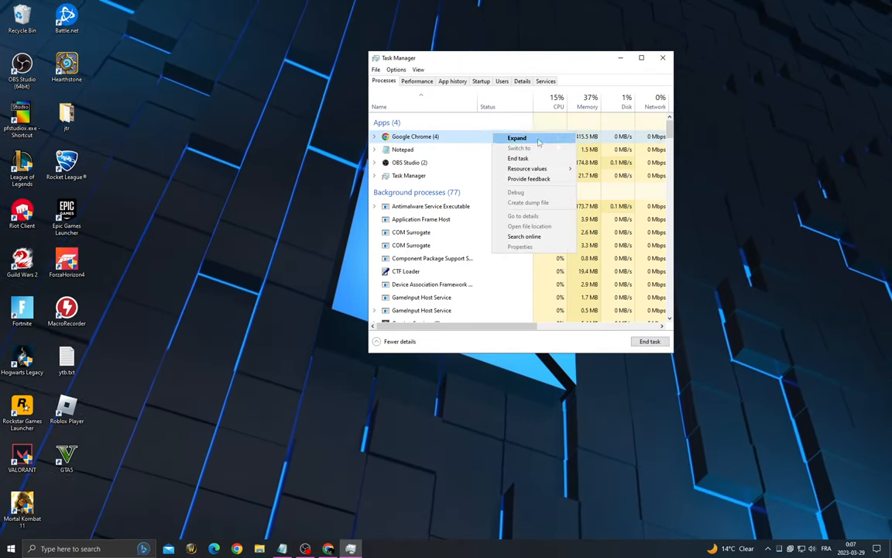
left_click(590, 65)
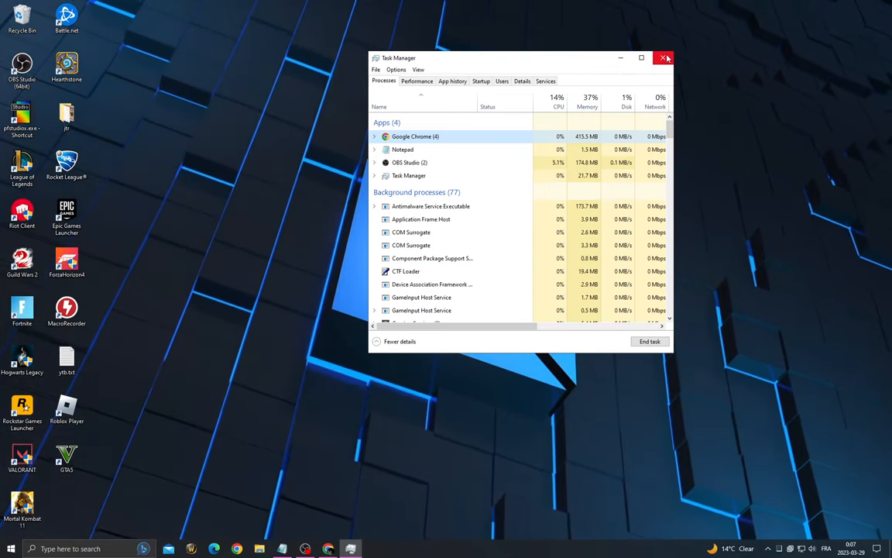
left_click(666, 58)
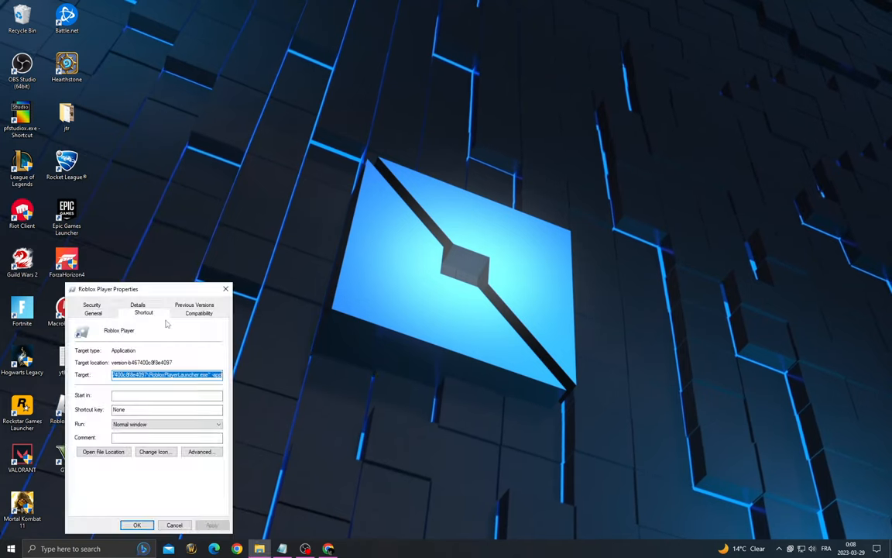
Move from the General tab to the Compatibility tab in Roblox Player Properties.
left_click(93, 313)
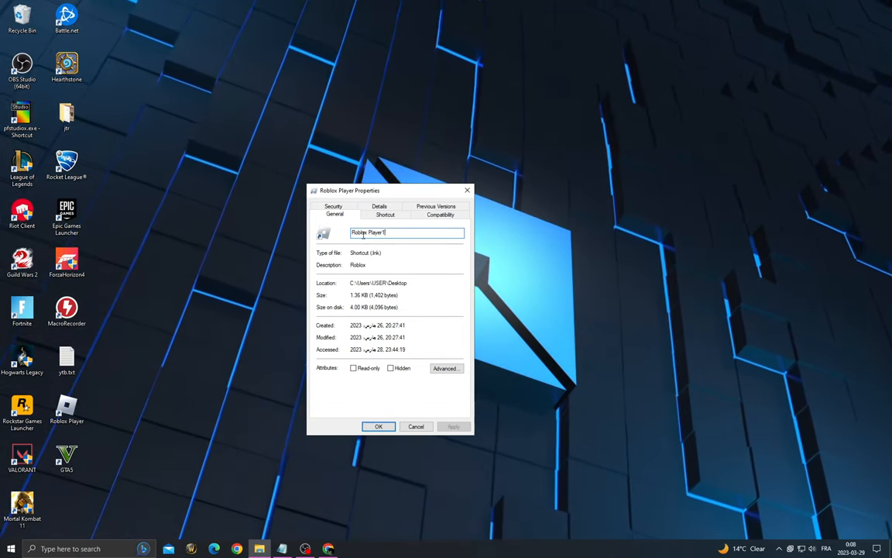
left_click(439, 215)
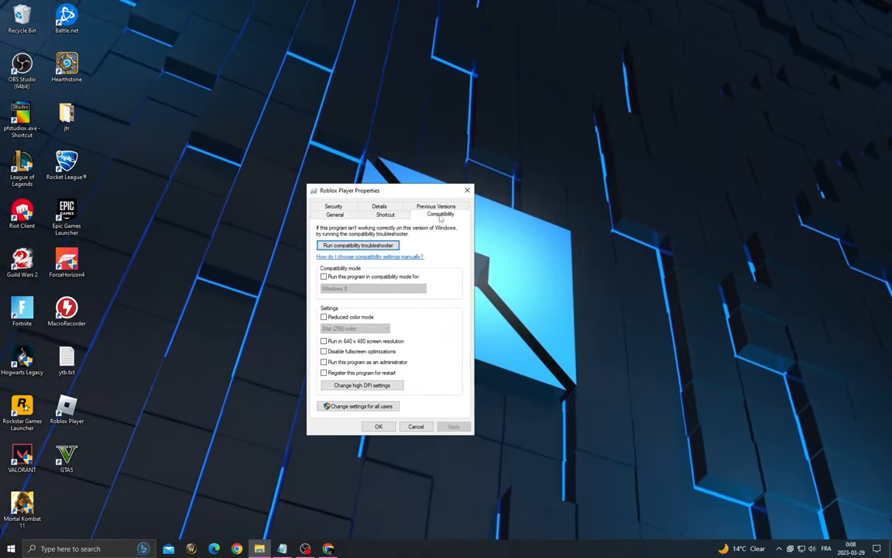
Tick 'Run this program as an administrator' and 'Disable fullscreen optimizations' for Roblox Player.
left_click(324, 362)
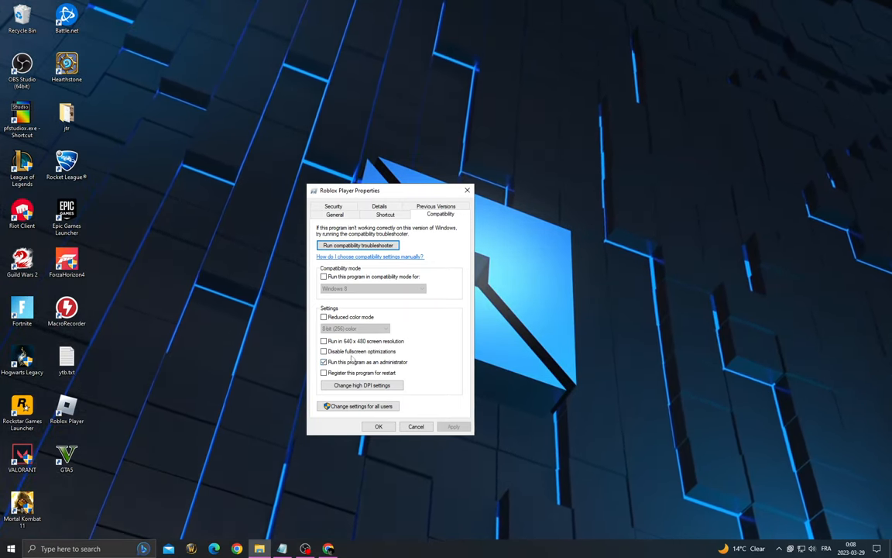
left_click(324, 352)
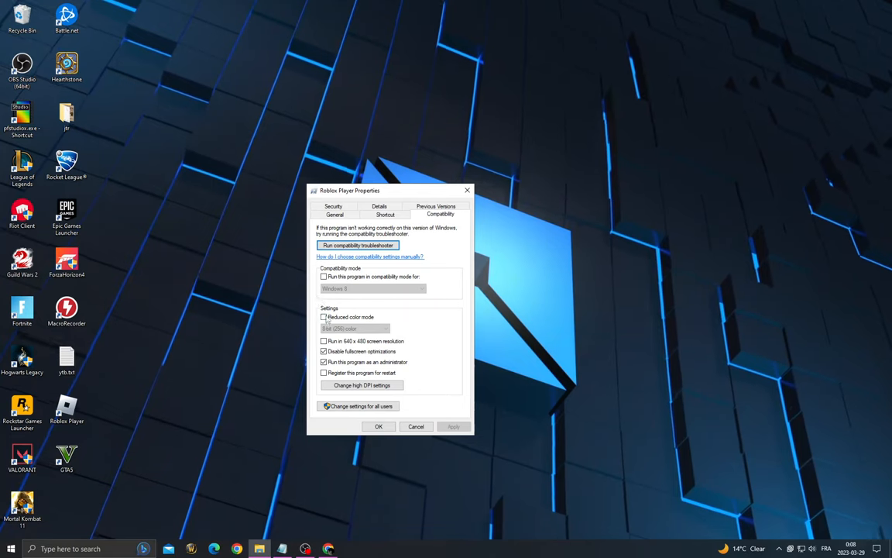